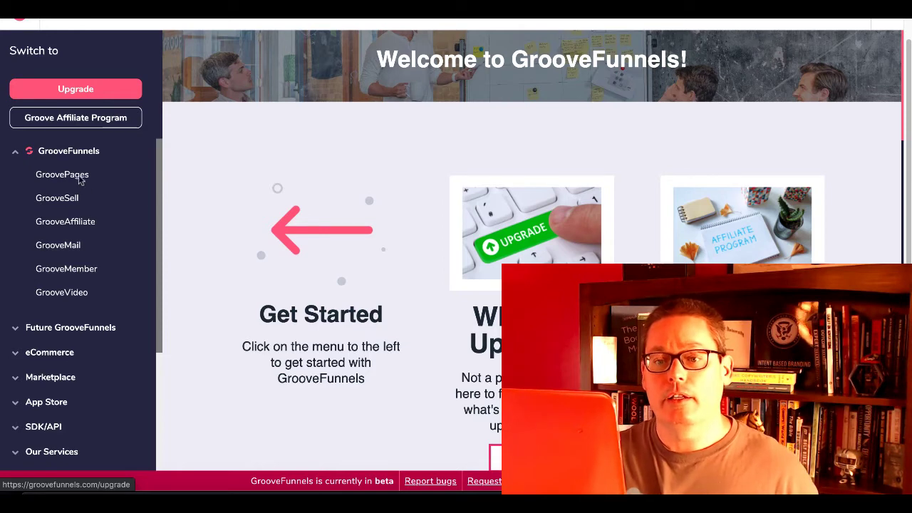
{"action": "mouse_move", "coordinate": [77, 248]}
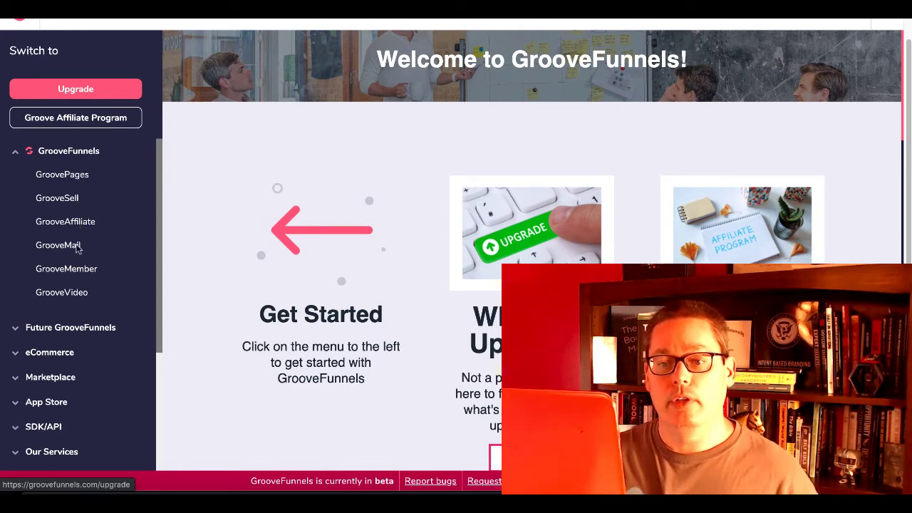
{"action": "mouse_move", "coordinate": [83, 299]}
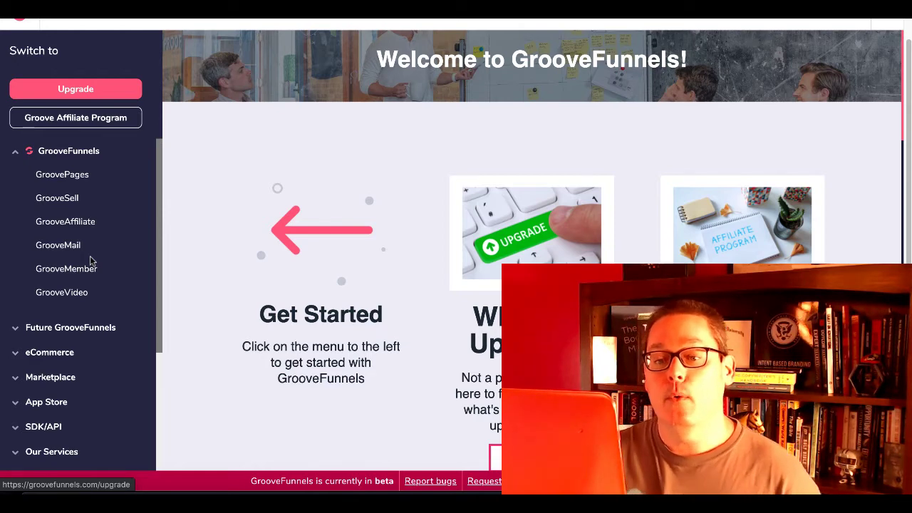
{"action": "mouse_move", "coordinate": [80, 334]}
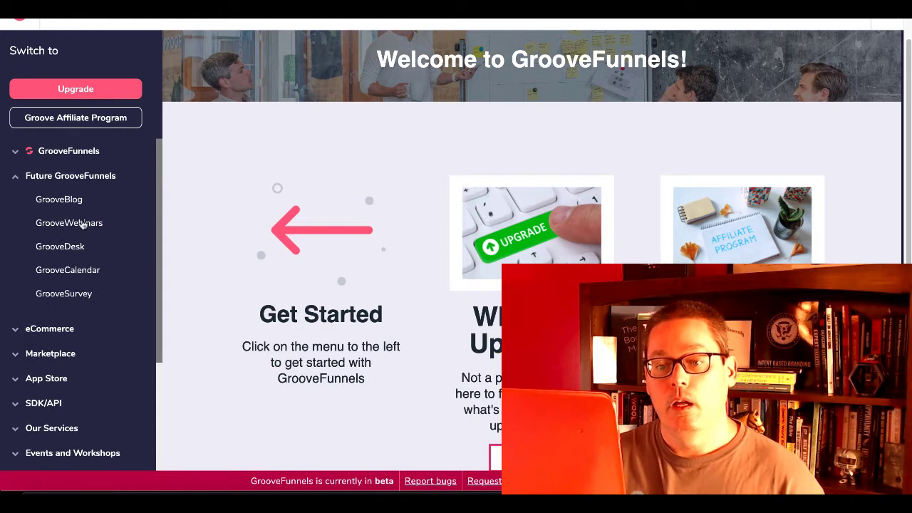
{"action": "mouse_move", "coordinate": [68, 222]}
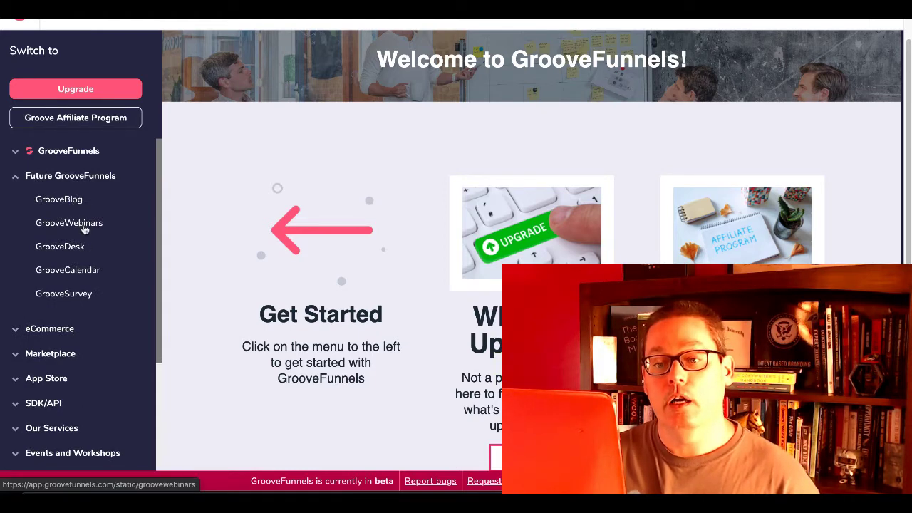
{"action": "mouse_move", "coordinate": [63, 294]}
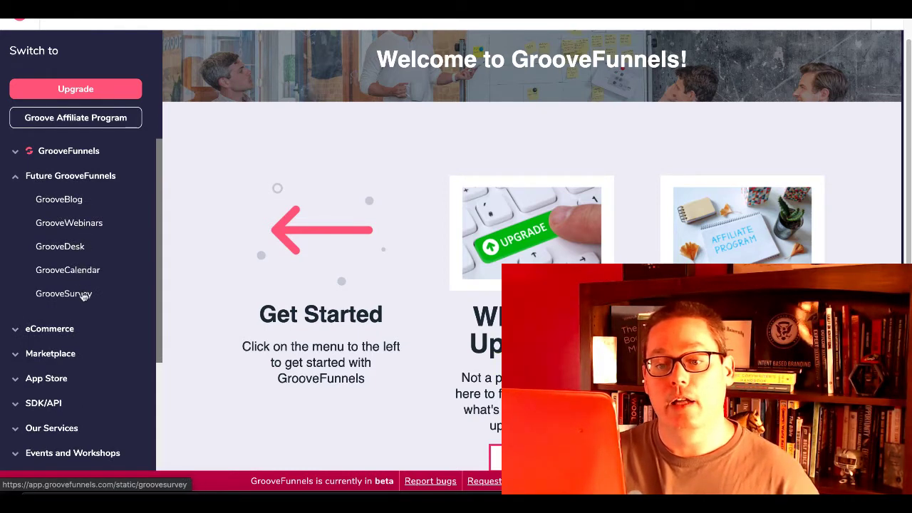
{"action": "mouse_move", "coordinate": [60, 199]}
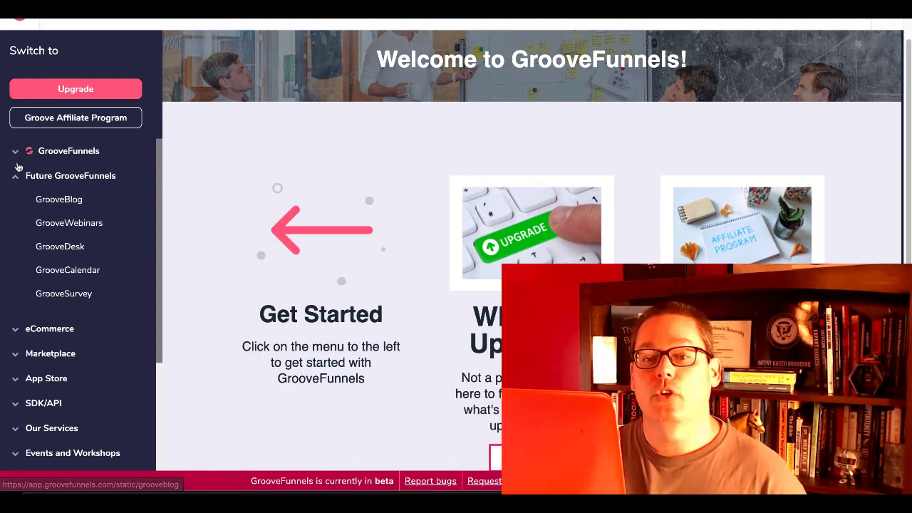
- Go from the GrooveFunnels sidebar section to the Platinum Lifetime Access upgrade offer page
{"action": "left_click", "coordinate": [68, 151]}
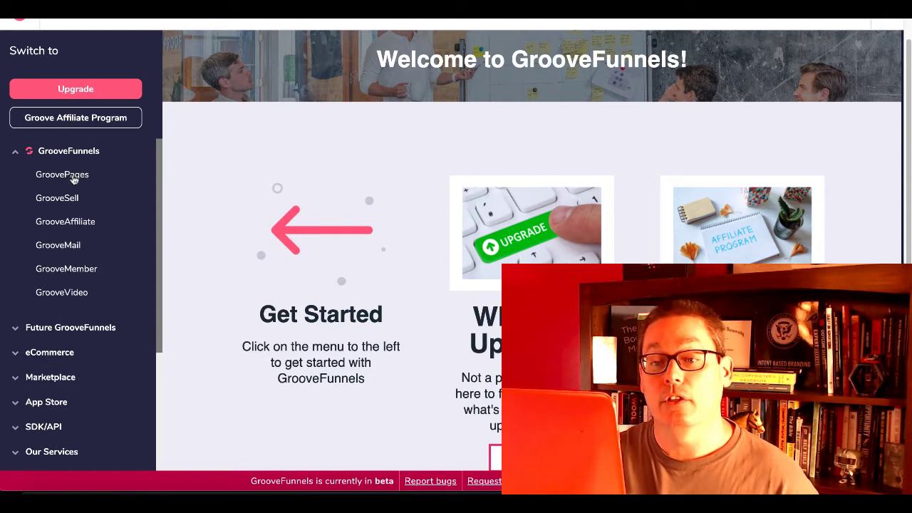
{"action": "mouse_move", "coordinate": [66, 223]}
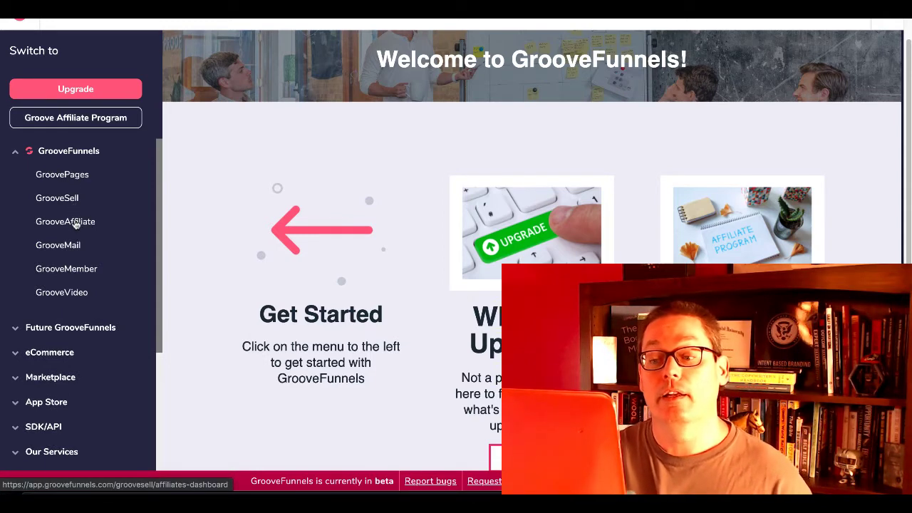
{"action": "mouse_move", "coordinate": [75, 88]}
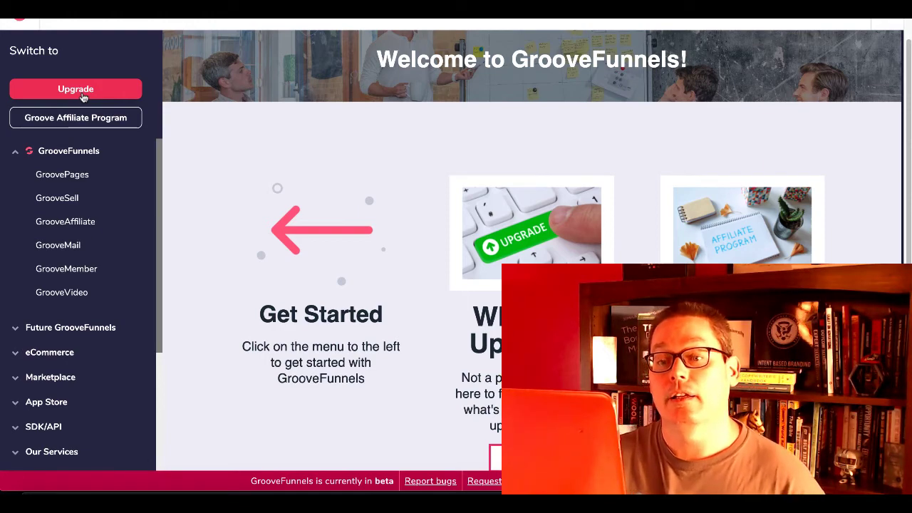
{"action": "left_click", "coordinate": [76, 89]}
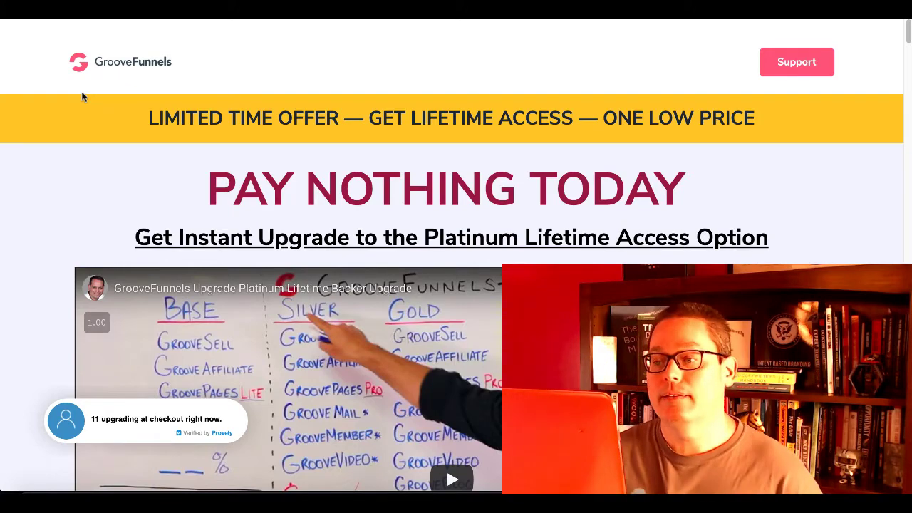
- Scroll the upgrade page to the 'Choose the plan you want' Base, Silver and Gold comparison
{"action": "scroll", "scroll_direction": "down", "scroll_amount": 3}
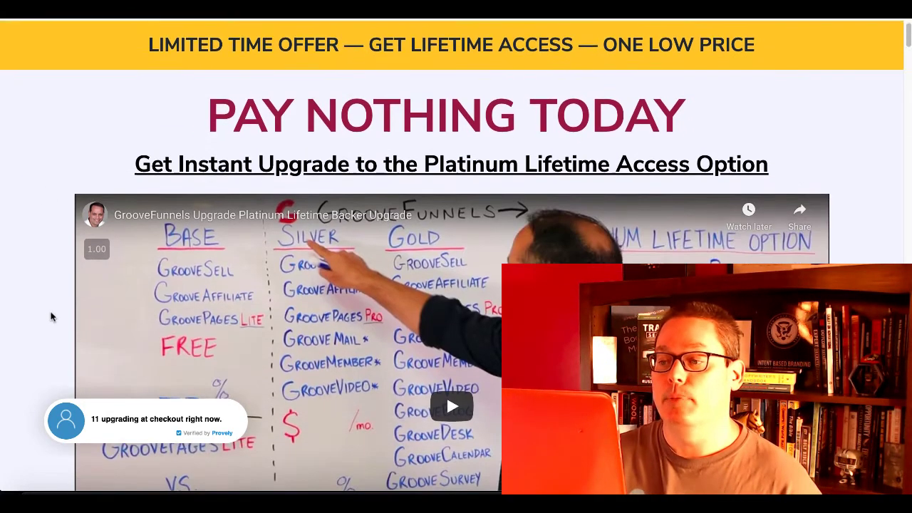
{"action": "scroll", "scroll_direction": "down", "scroll_amount": 3}
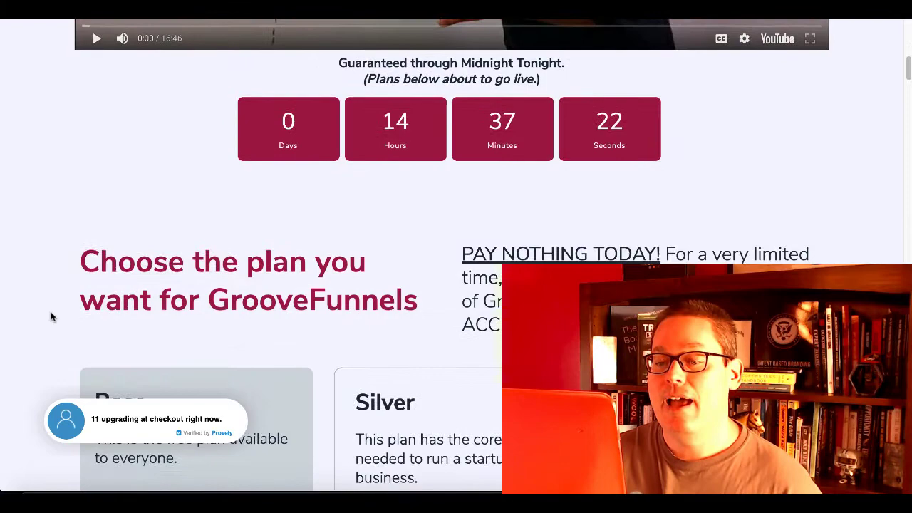
{"action": "scroll", "scroll_direction": "down", "scroll_amount": 3}
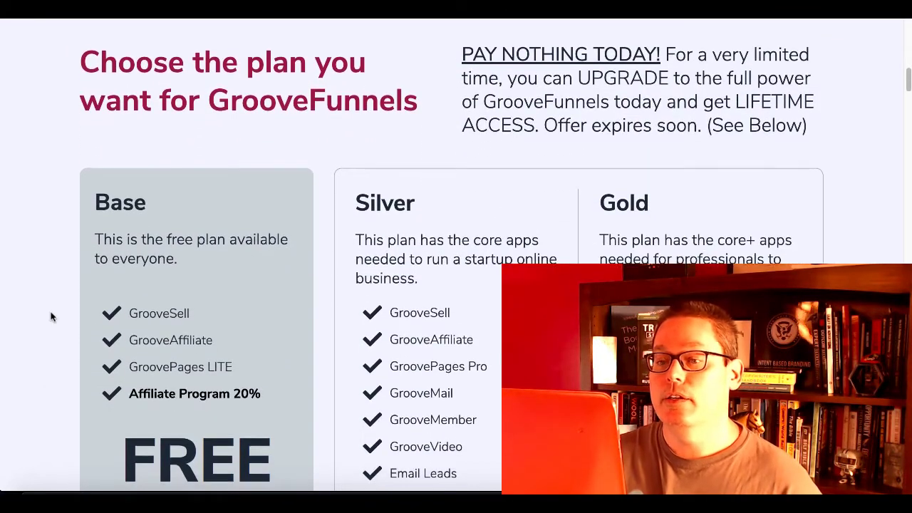
{"action": "scroll", "scroll_direction": "down", "scroll_amount": 3}
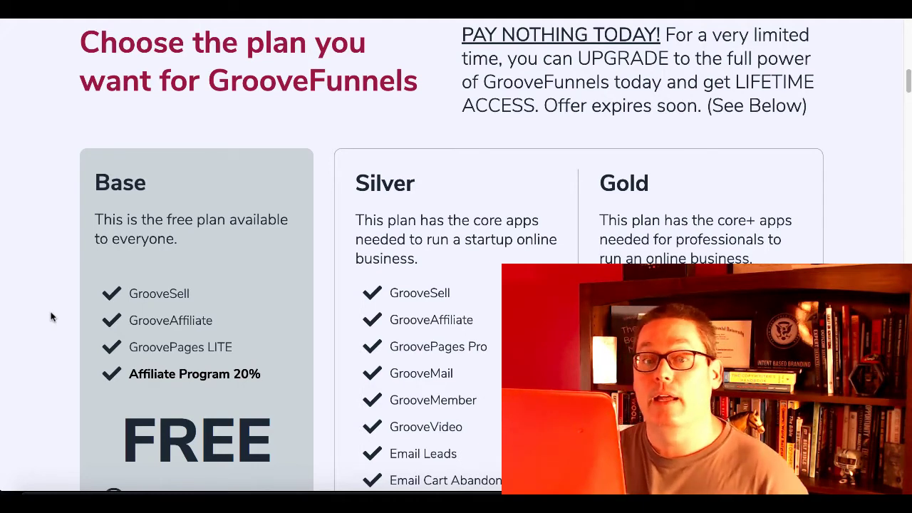
{"action": "scroll", "scroll_direction": "down", "scroll_amount": 3}
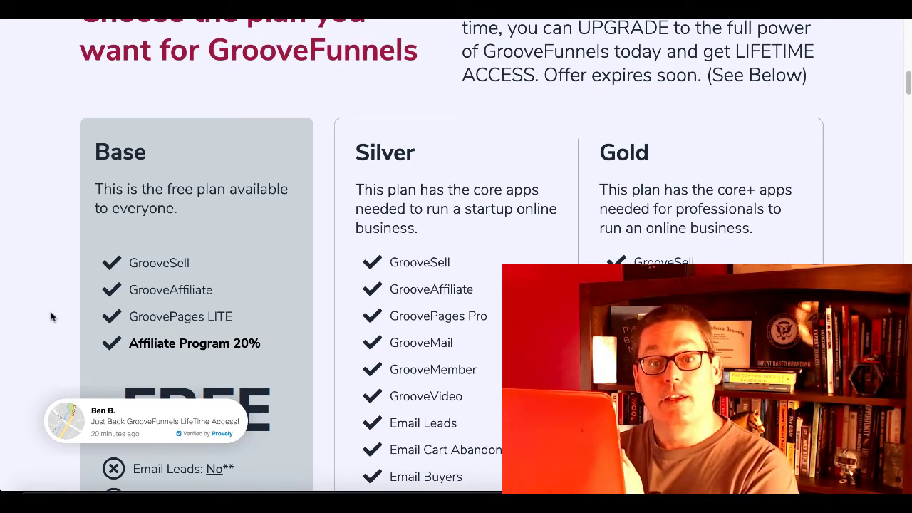
{"action": "mouse_move", "coordinate": [85, 301]}
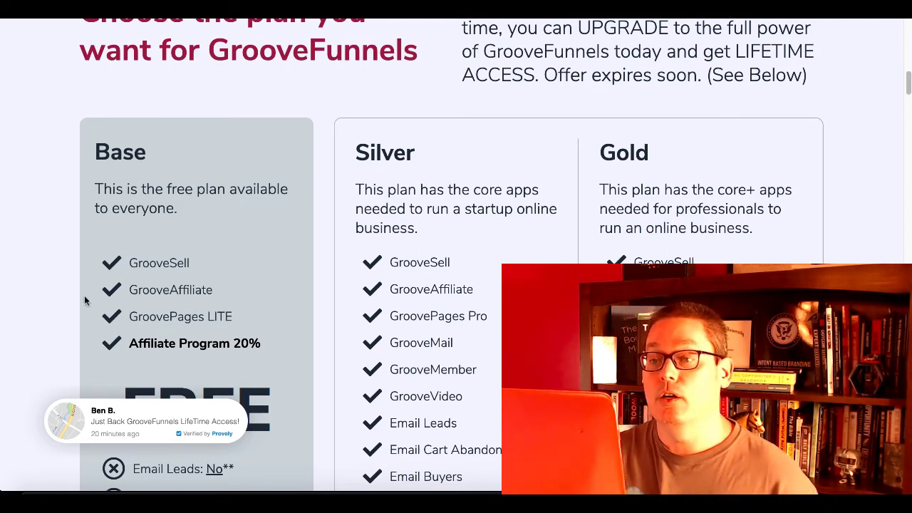
- Scroll past the product list to the lifetime offer's payment options: 3 payments of $497, 6 of $288, or full payment
{"action": "scroll", "scroll_direction": "down", "scroll_amount": 3}
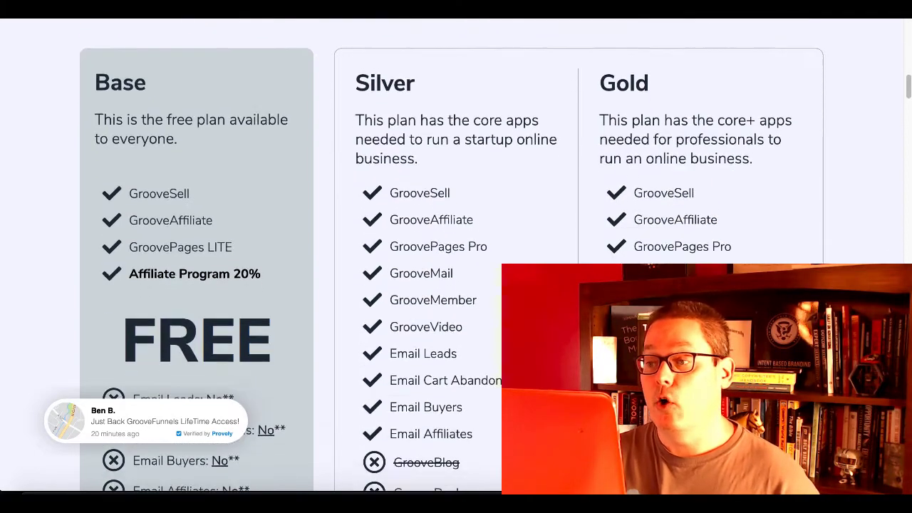
{"action": "scroll", "scroll_direction": "down", "scroll_amount": 3}
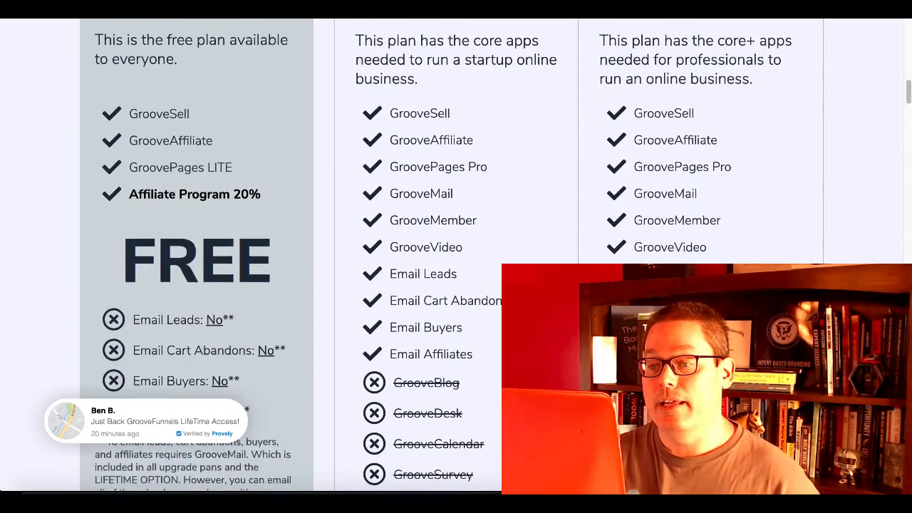
{"action": "scroll", "scroll_direction": "down", "scroll_amount": 3}
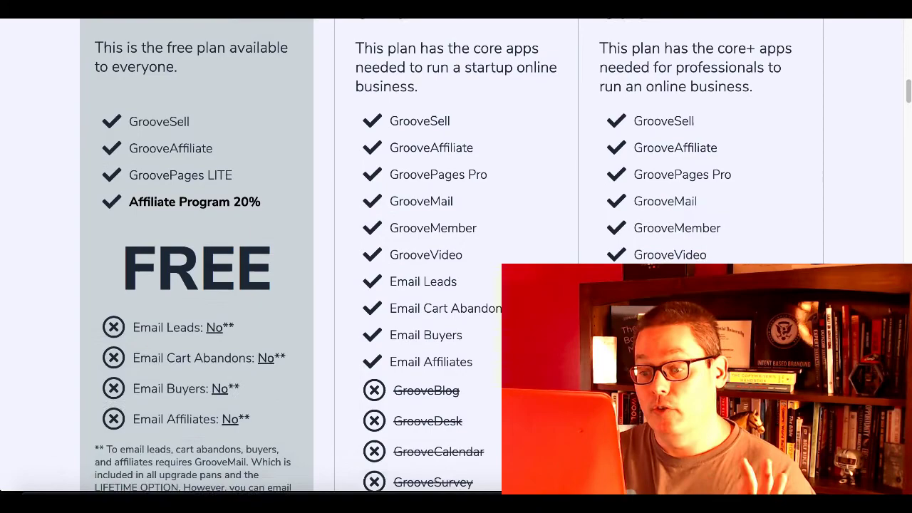
{"action": "scroll", "scroll_direction": "down", "scroll_amount": 3}
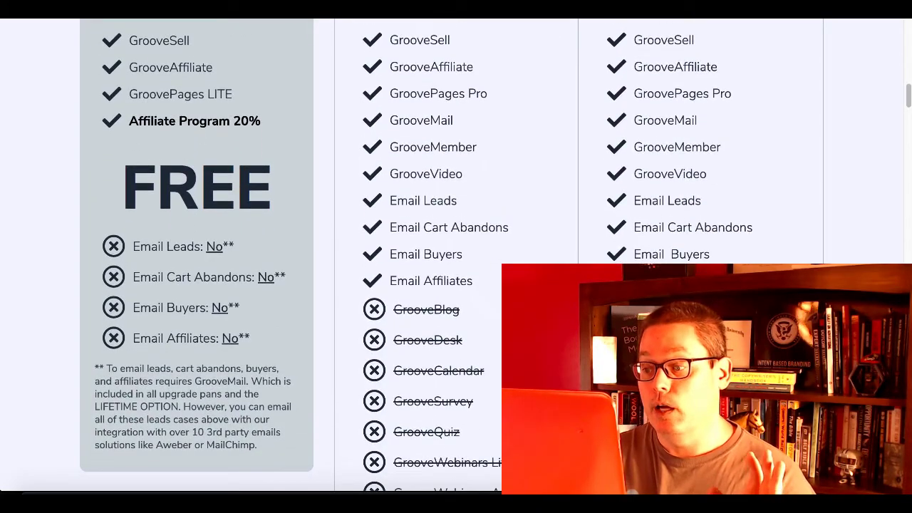
{"action": "scroll", "scroll_direction": "down", "scroll_amount": 3}
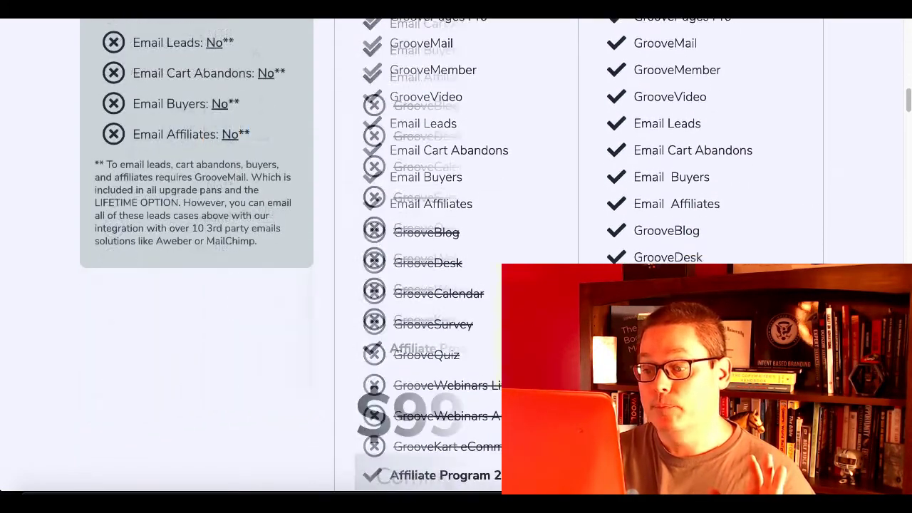
{"action": "scroll", "scroll_direction": "down", "scroll_amount": 3}
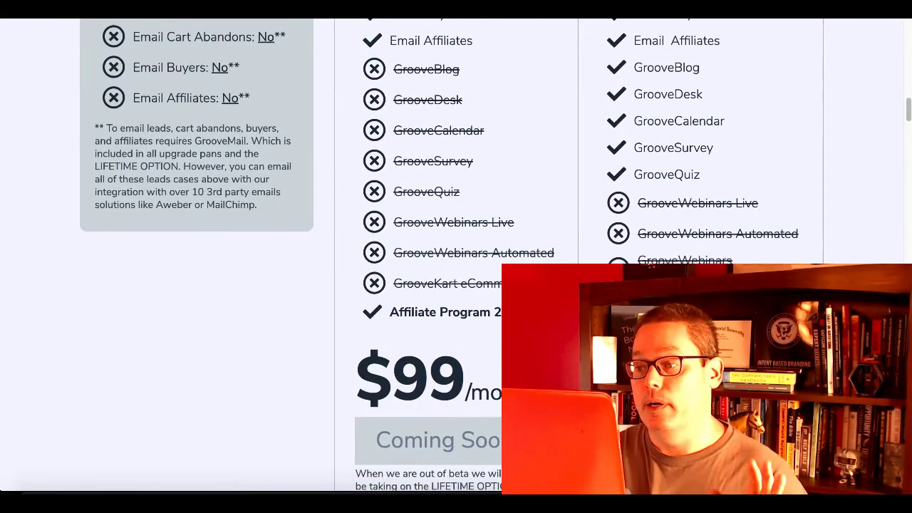
{"action": "scroll", "scroll_direction": "down", "scroll_amount": 3}
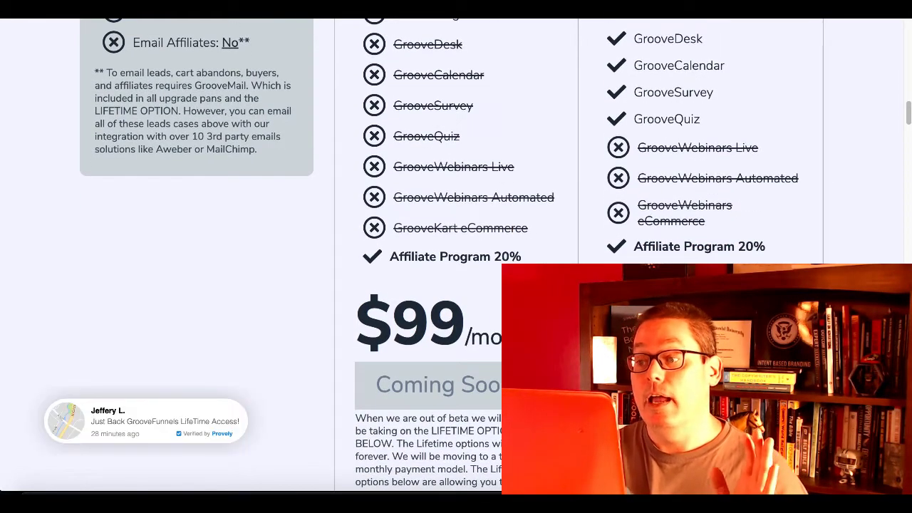
{"action": "scroll", "scroll_direction": "down", "scroll_amount": 3}
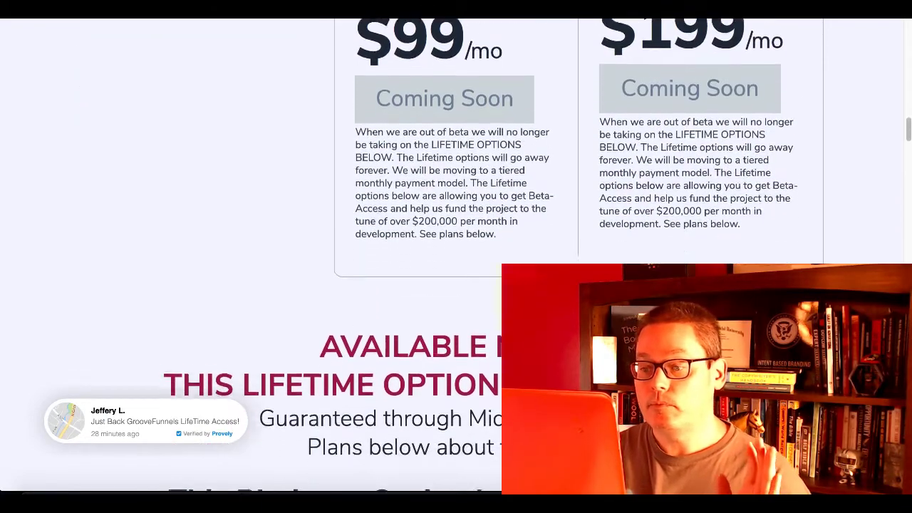
{"action": "scroll", "scroll_direction": "down", "scroll_amount": 3}
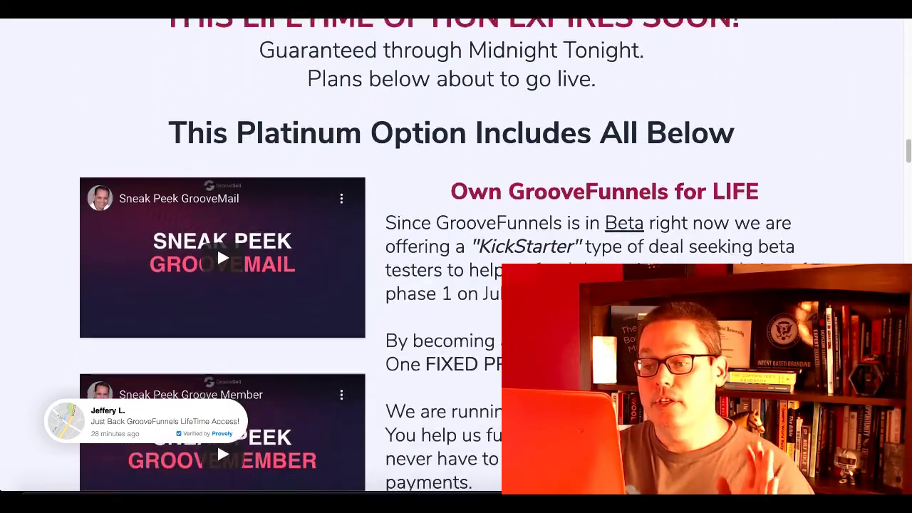
{"action": "scroll", "scroll_direction": "down", "scroll_amount": 3}
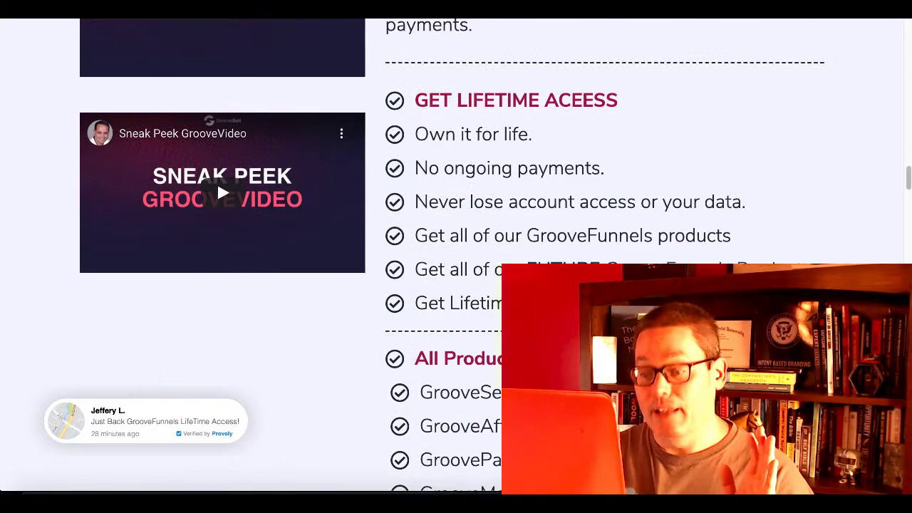
{"action": "scroll", "scroll_direction": "down", "scroll_amount": 3}
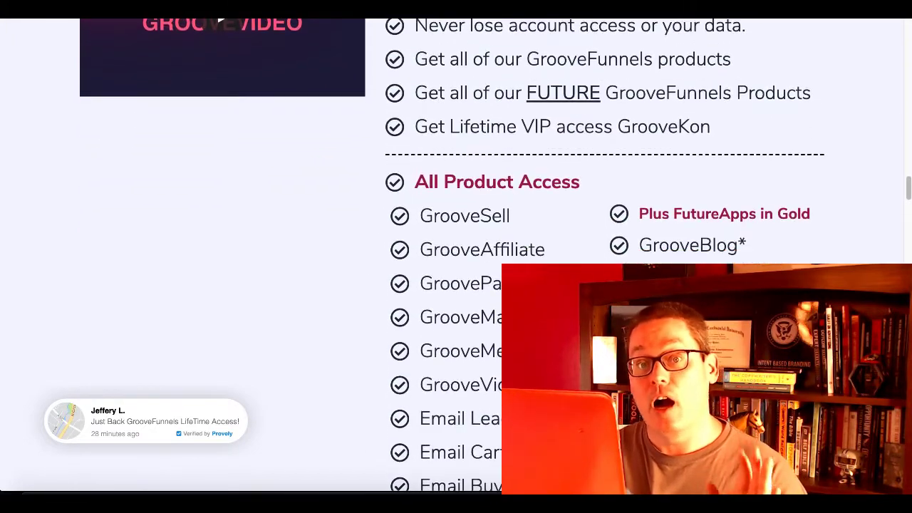
{"action": "scroll", "scroll_direction": "down", "scroll_amount": 3}
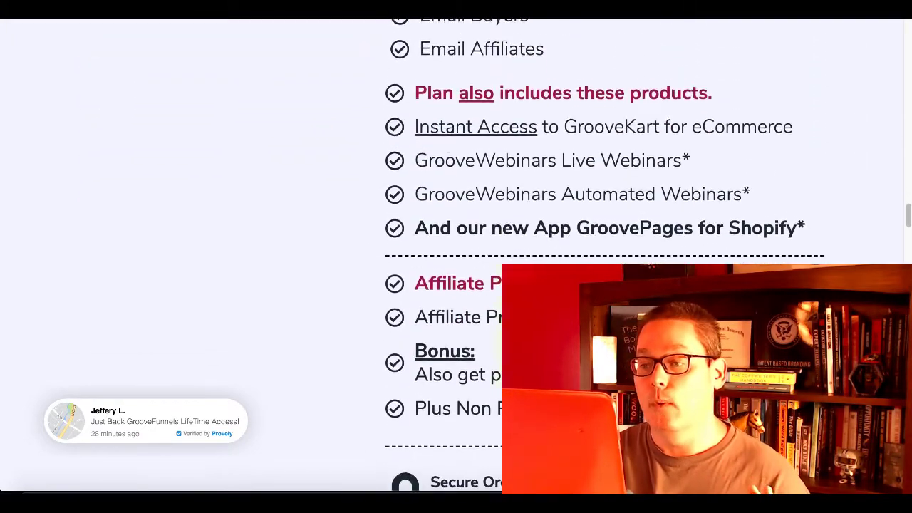
{"action": "scroll", "scroll_direction": "down", "scroll_amount": 3}
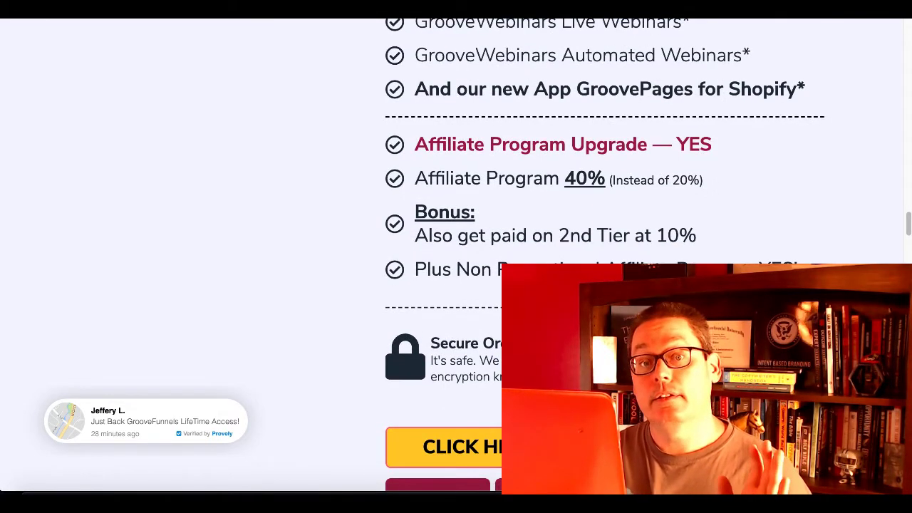
{"action": "scroll", "scroll_direction": "down", "scroll_amount": 3}
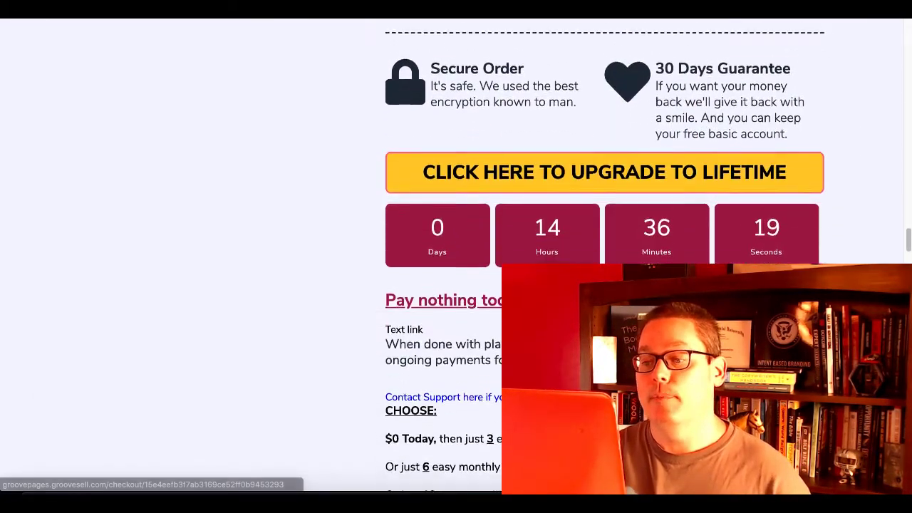
{"action": "scroll", "scroll_direction": "down", "scroll_amount": 3}
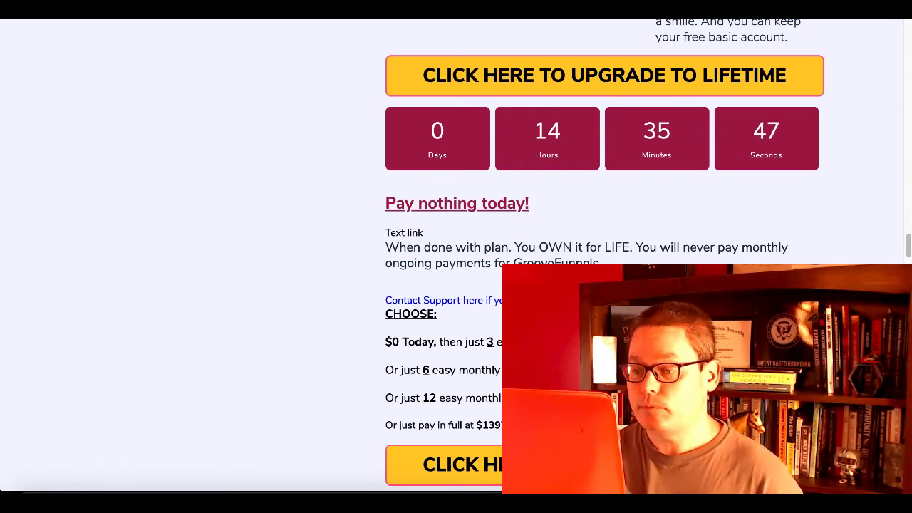
{"action": "scroll", "scroll_direction": "down", "scroll_amount": 3}
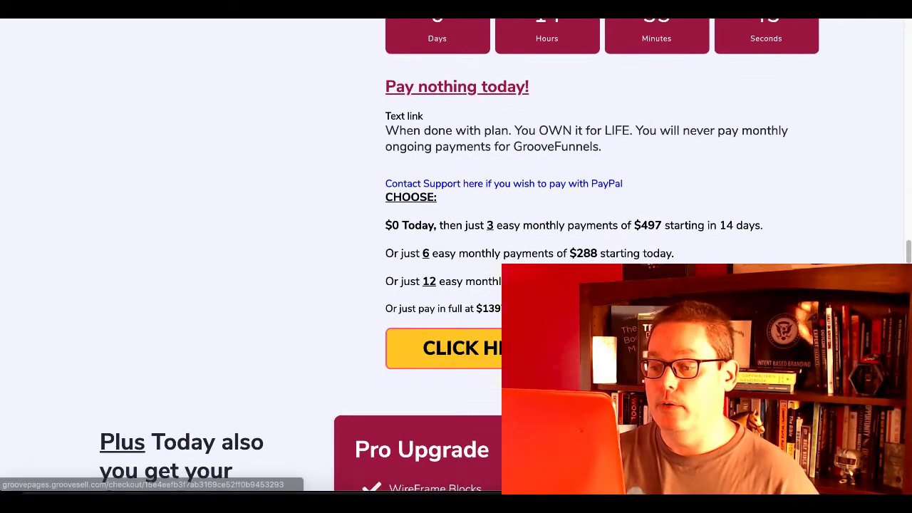
- Scroll to the Pro versus Basic Lite and plan tables, then bring up the ClickFunnels pricing page
{"action": "scroll", "scroll_direction": "down", "scroll_amount": 3}
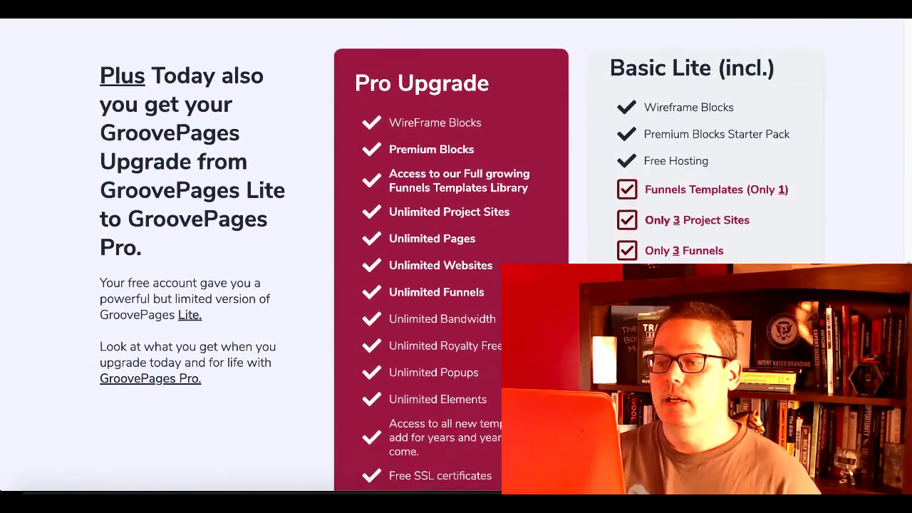
{"action": "scroll", "scroll_direction": "down", "scroll_amount": 3}
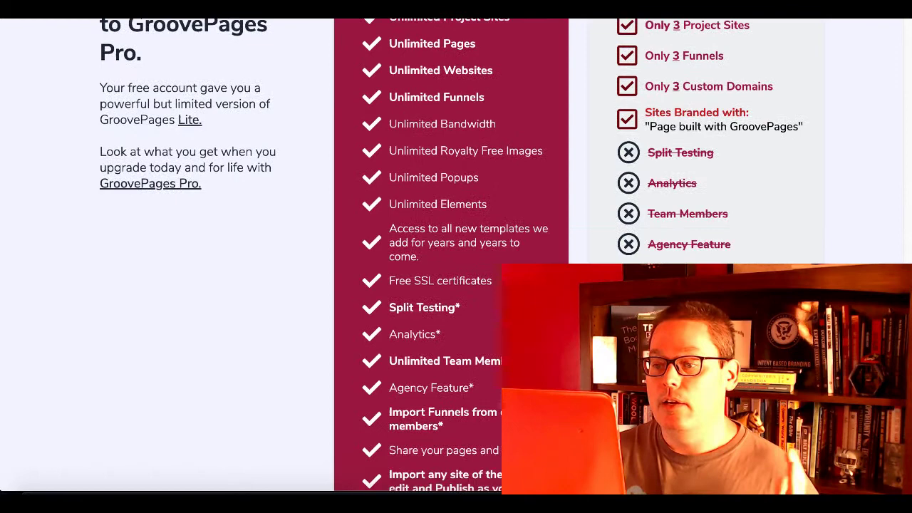
{"action": "scroll", "scroll_direction": "down", "scroll_amount": 3}
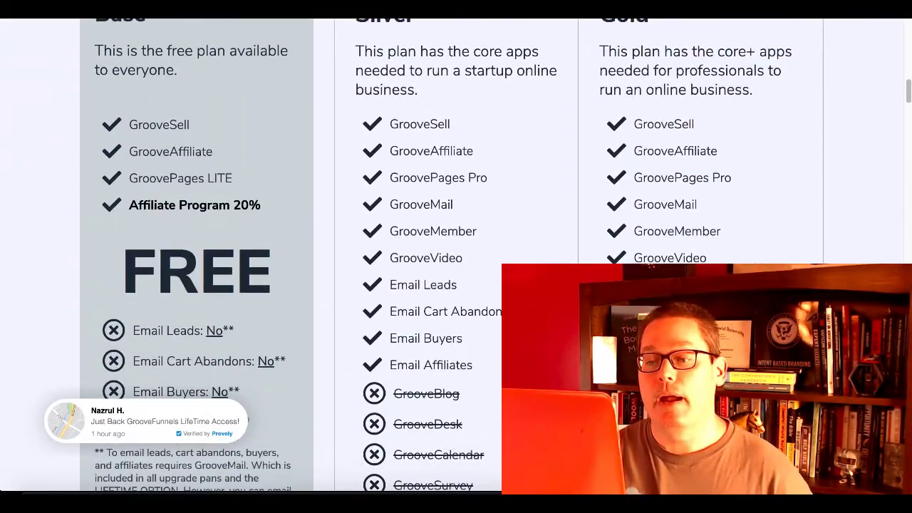
{"action": "left_click", "coordinate": [409, 198]}
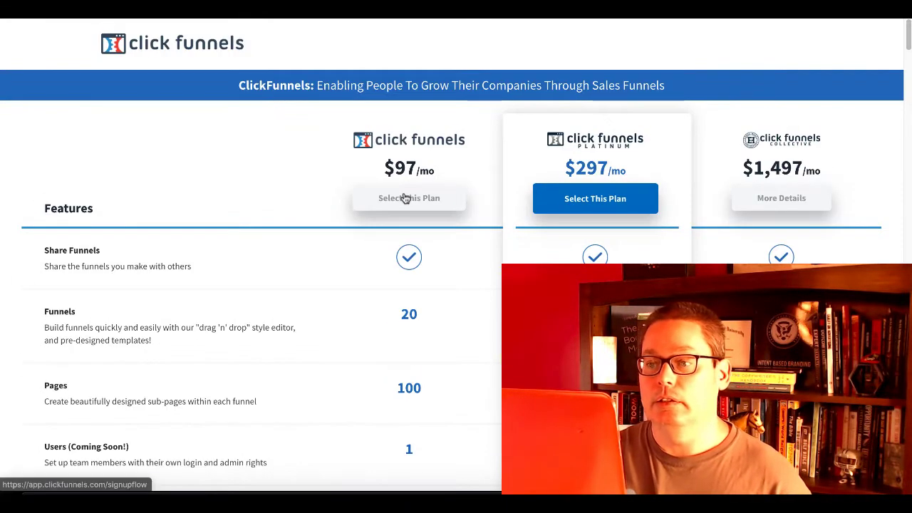
{"action": "mouse_move", "coordinate": [285, 248]}
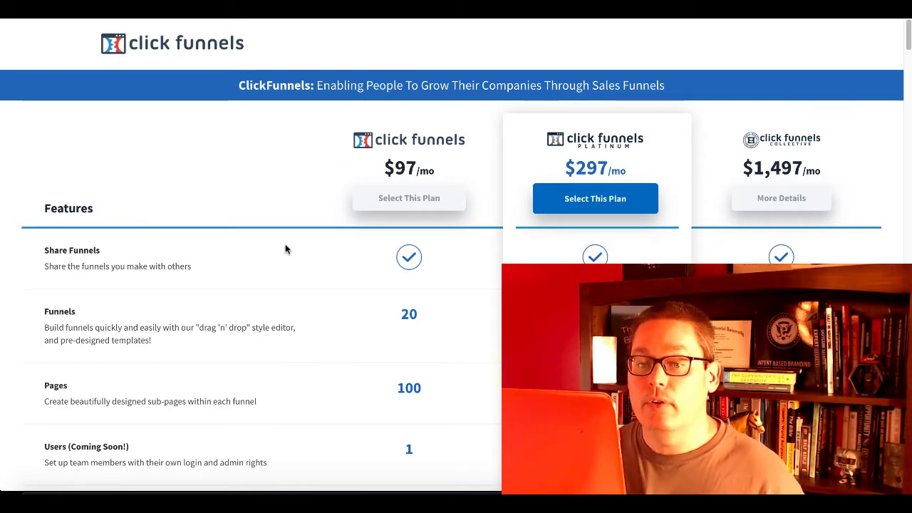
- Scroll through the ClickFunnels features table comparing the $97, $297 and $1,497 plans
{"action": "scroll", "scroll_direction": "down", "scroll_amount": 3}
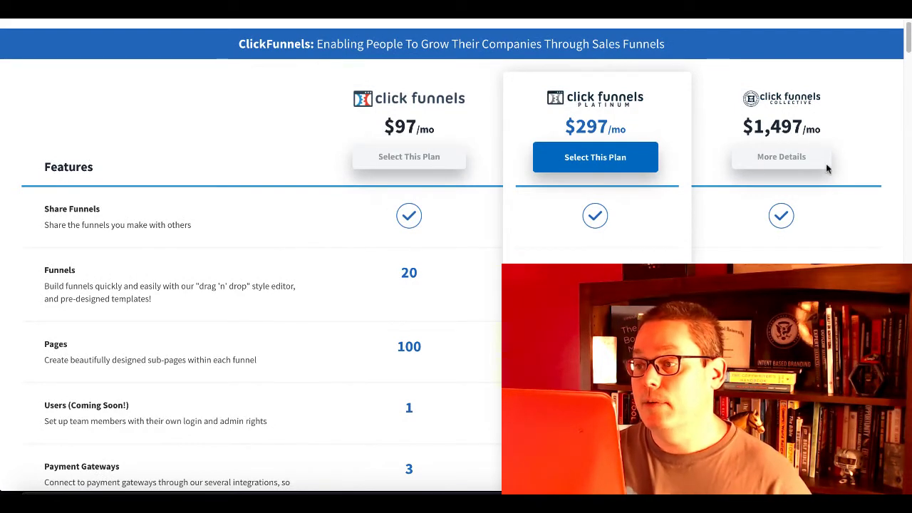
{"action": "mouse_move", "coordinate": [846, 158]}
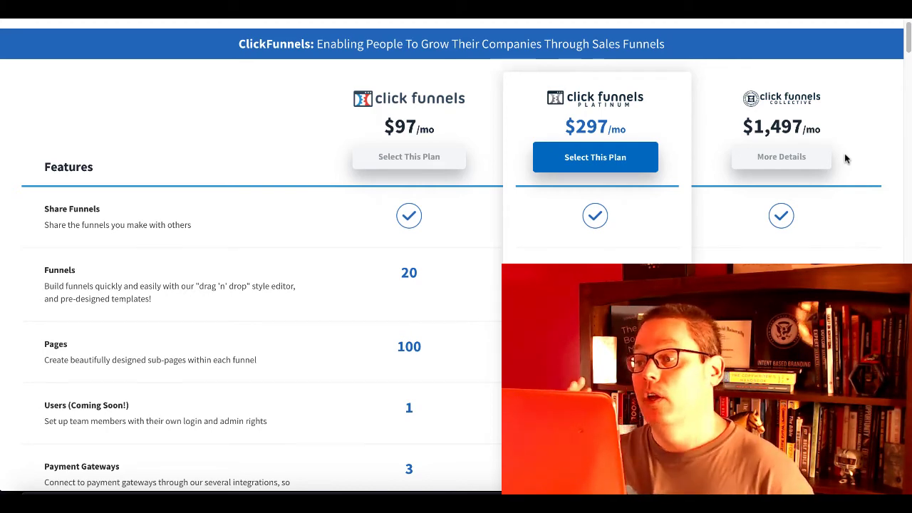
{"action": "scroll", "scroll_direction": "down", "scroll_amount": 3}
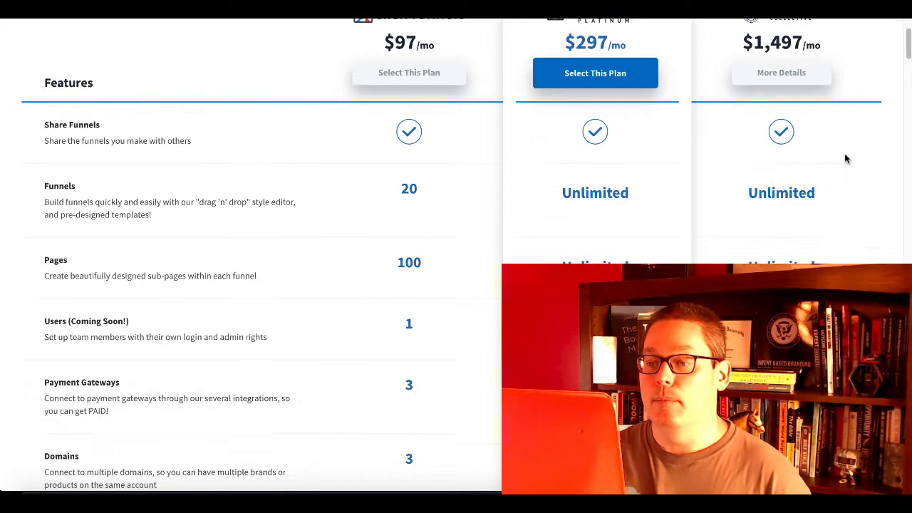
{"action": "scroll", "scroll_direction": "down", "scroll_amount": 3}
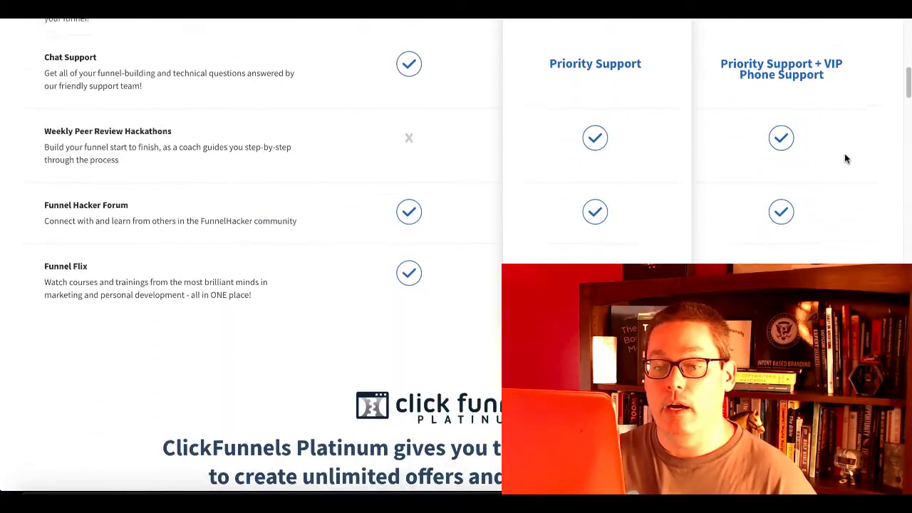
{"action": "scroll", "scroll_direction": "down", "scroll_amount": 3}
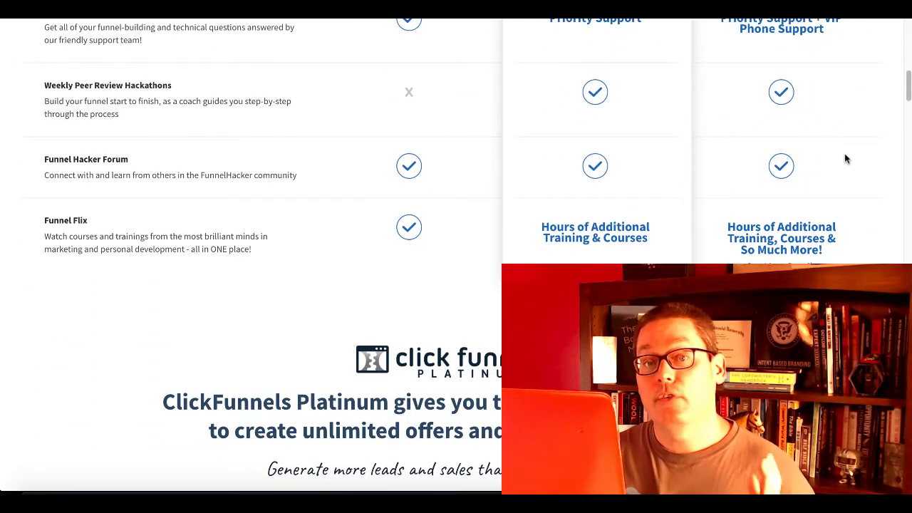
{"action": "scroll", "scroll_direction": "up", "scroll_amount": 3}
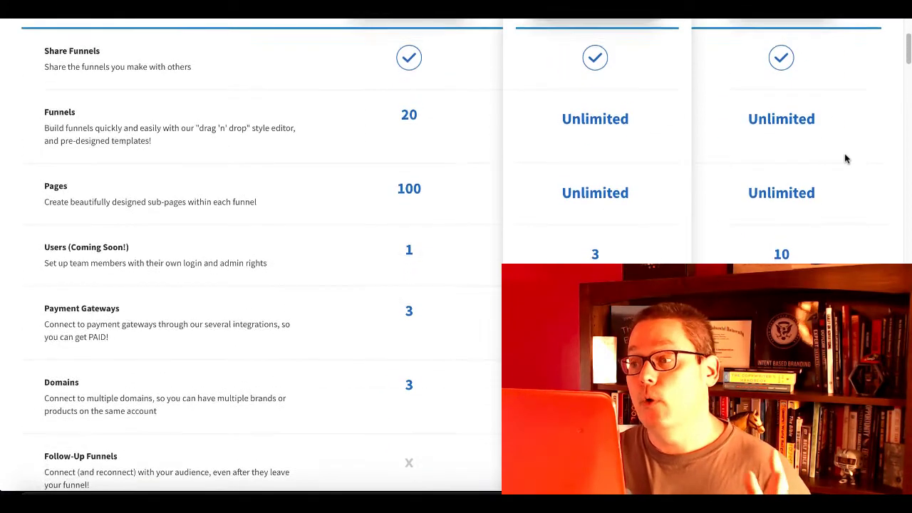
{"action": "scroll", "scroll_direction": "up", "scroll_amount": 3}
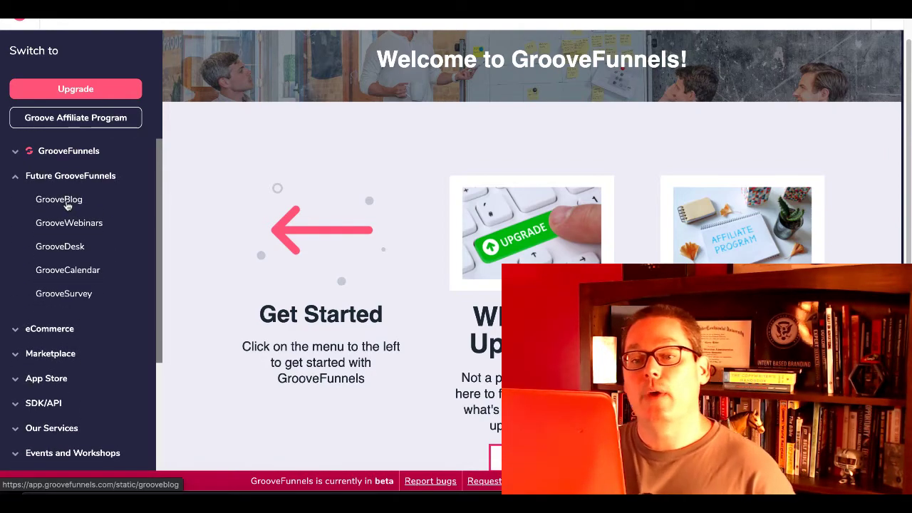
- Show the upcoming GrooveBlog page from the Future GrooveFunnels sidebar list
{"action": "left_click", "coordinate": [58, 200]}
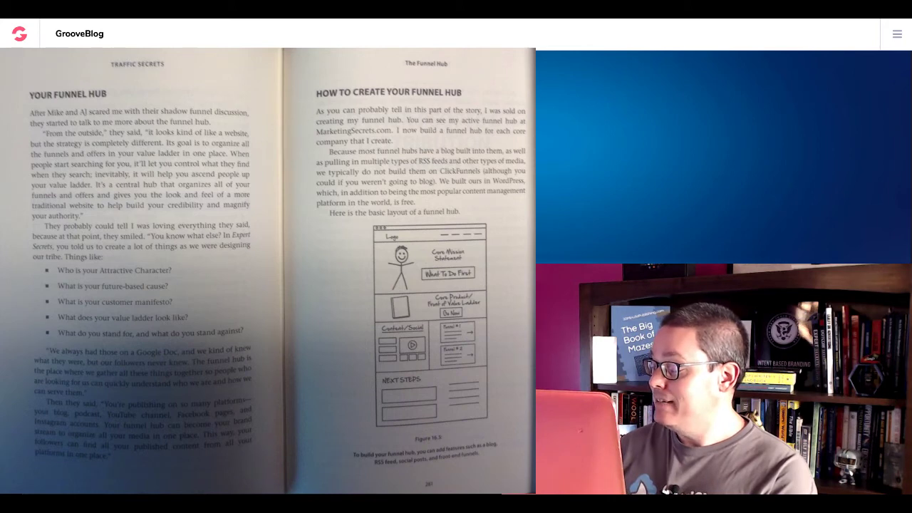
- Show the GrooveBlog 'Coming Later This Year' announcement with the app list sidebar alongside
{"action": "left_click", "coordinate": [897, 34]}
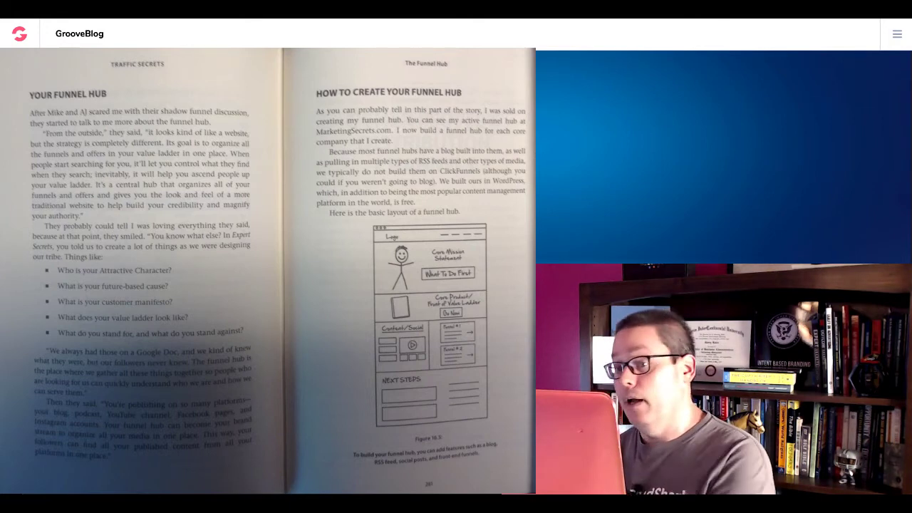
{"action": "left_click", "coordinate": [896, 34]}
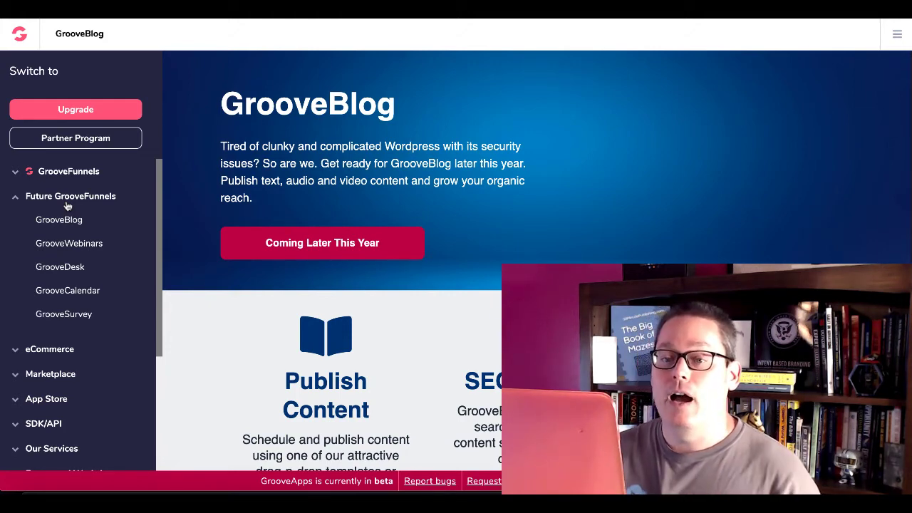
{"action": "left_click", "coordinate": [75, 108]}
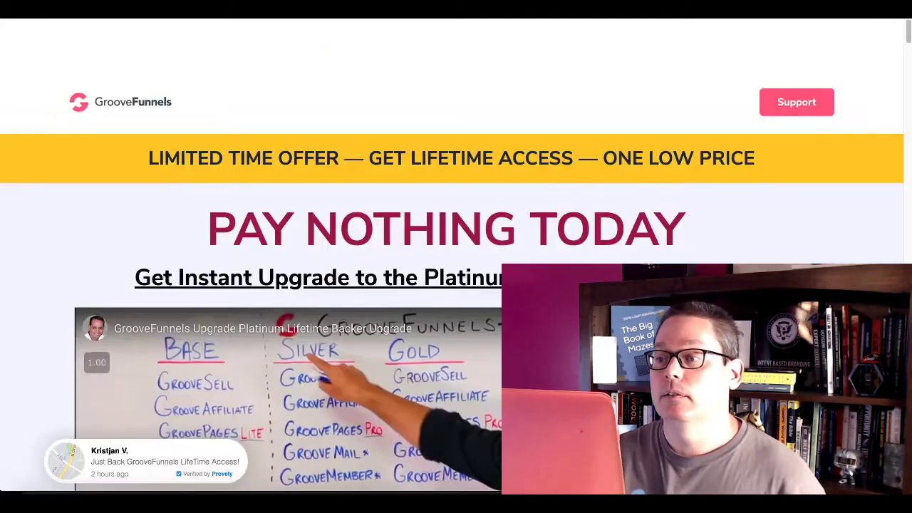
{"action": "scroll", "scroll_direction": "down", "scroll_amount": 3}
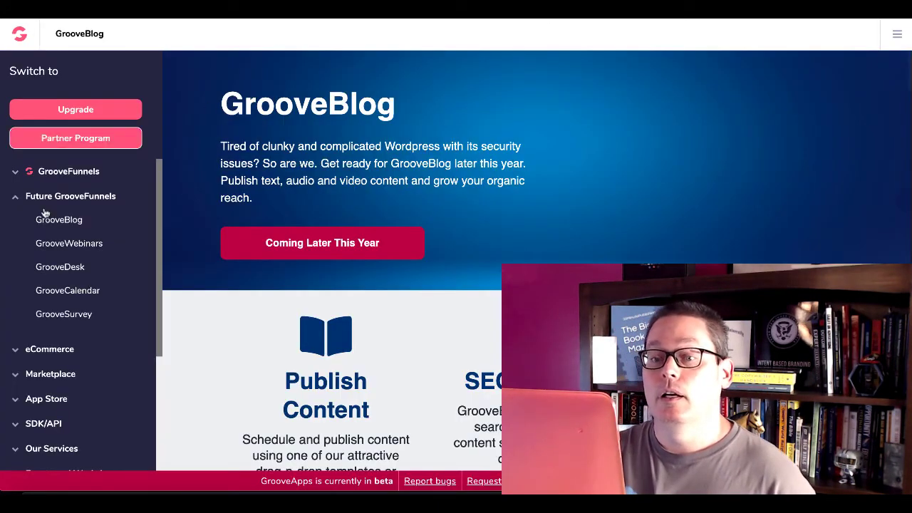
{"action": "left_click", "coordinate": [68, 171]}
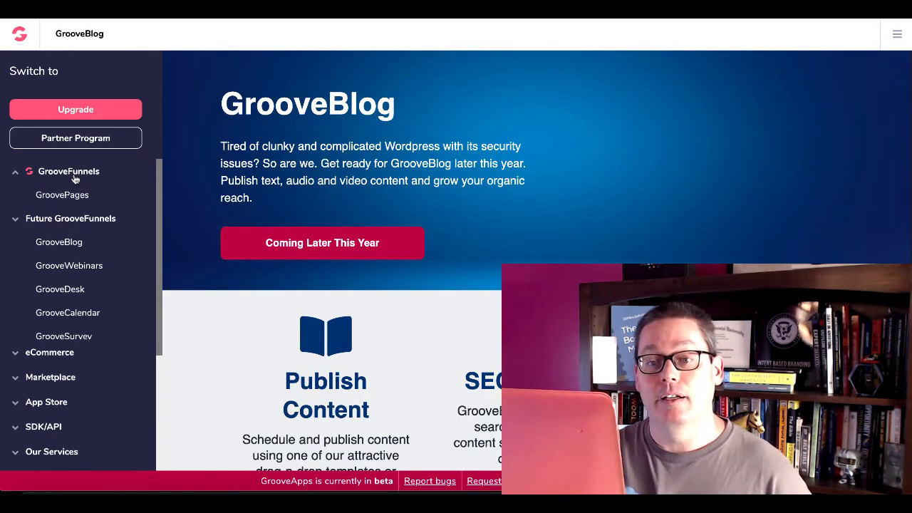
{"action": "left_click", "coordinate": [69, 171]}
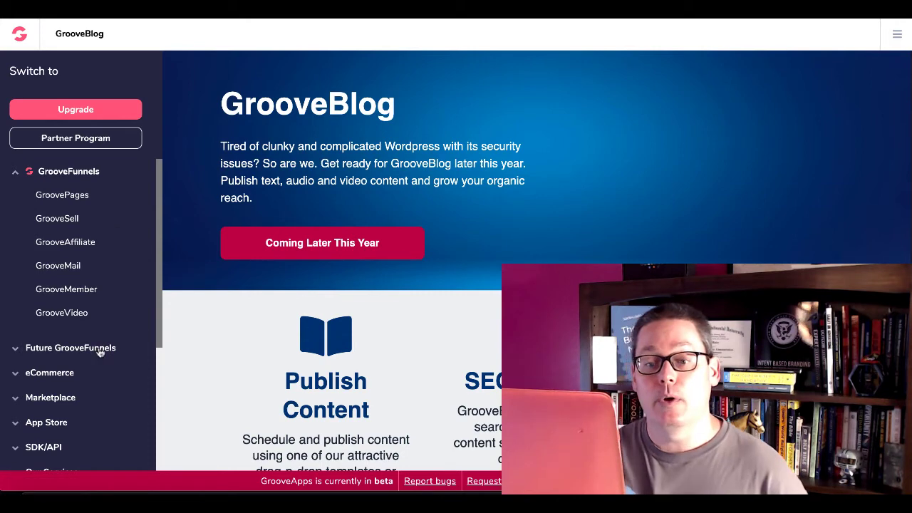
{"action": "left_click", "coordinate": [72, 348]}
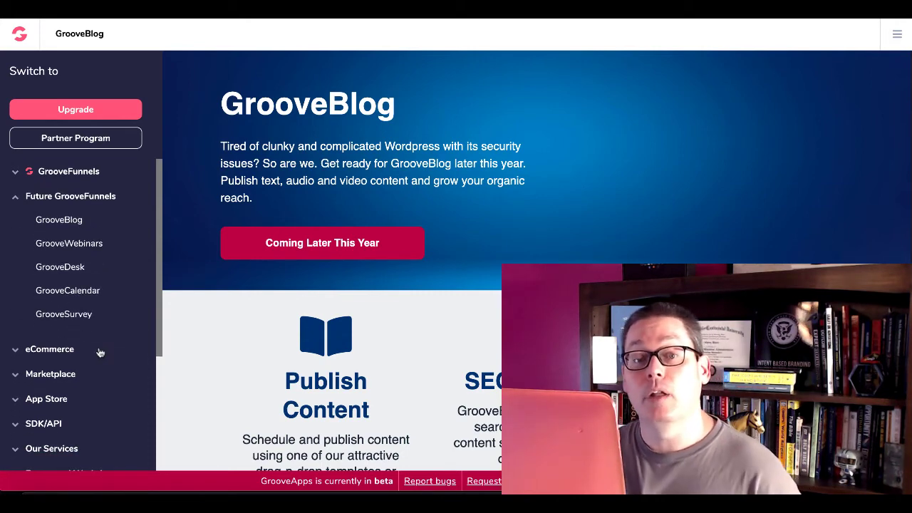